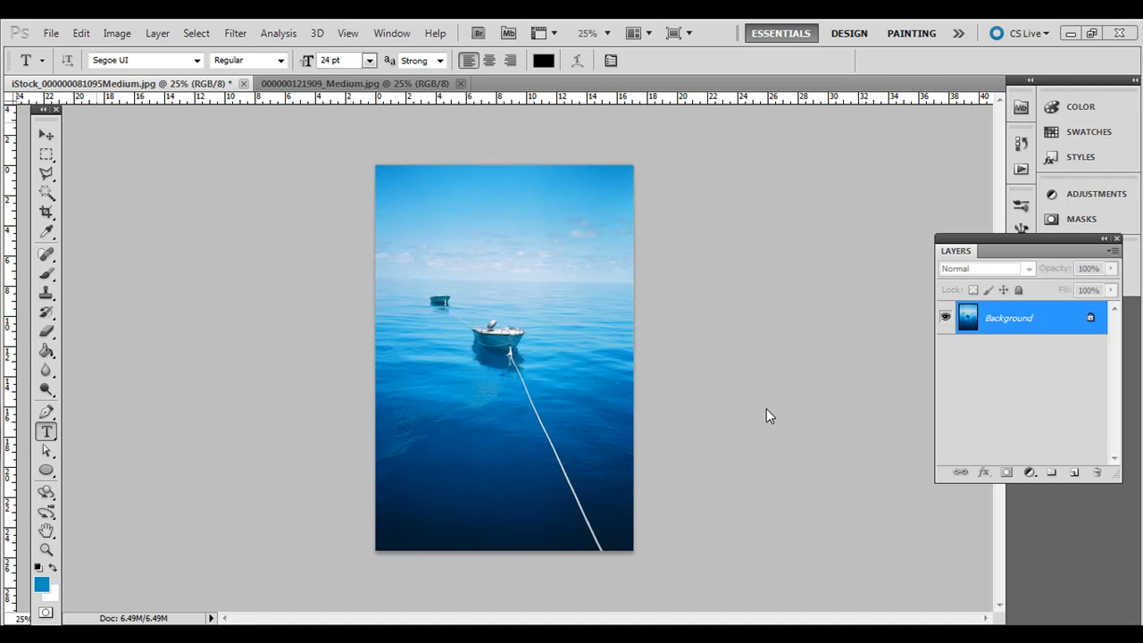
{"action": "mouse_move", "coordinate": [468, 277]}
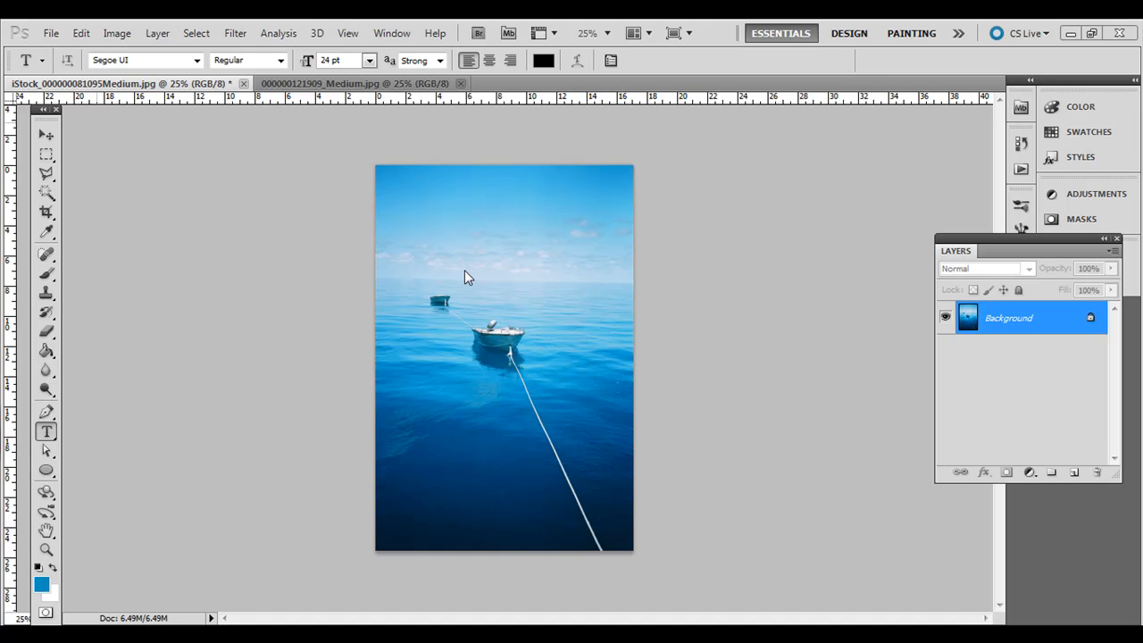
{"action": "mouse_move", "coordinate": [439, 300]}
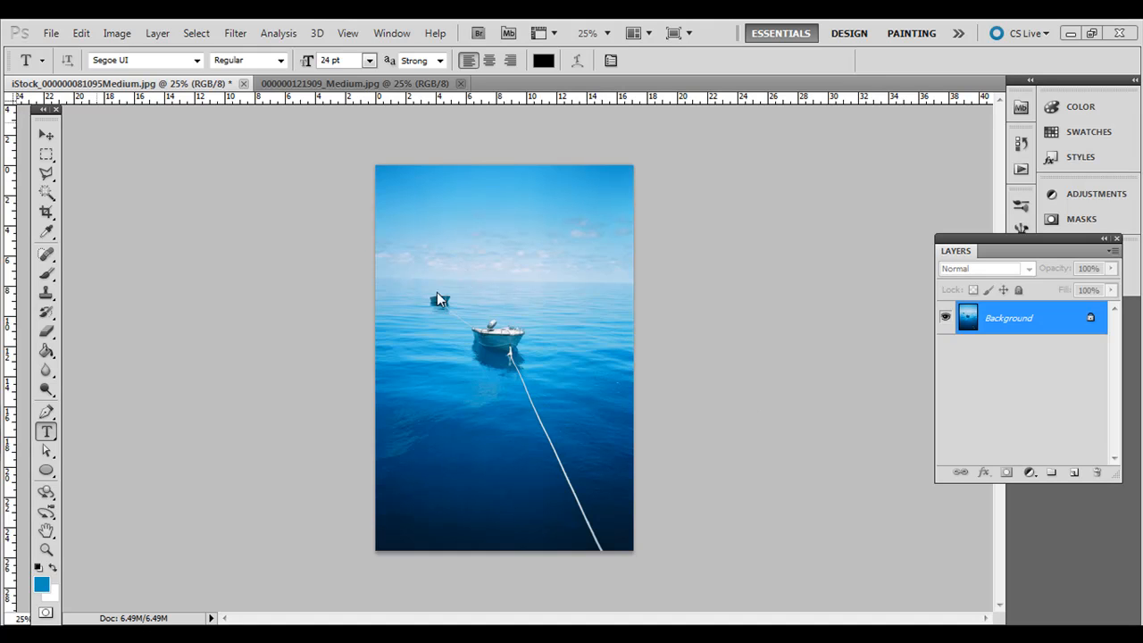
{"action": "mouse_move", "coordinate": [517, 253]}
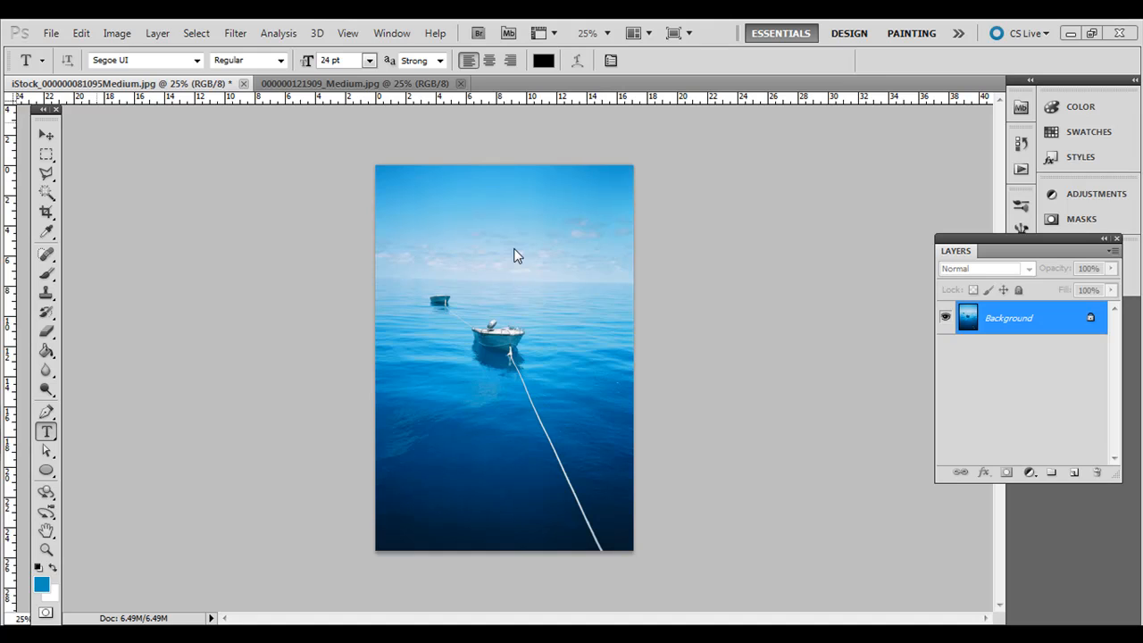
{"action": "mouse_move", "coordinate": [491, 287]}
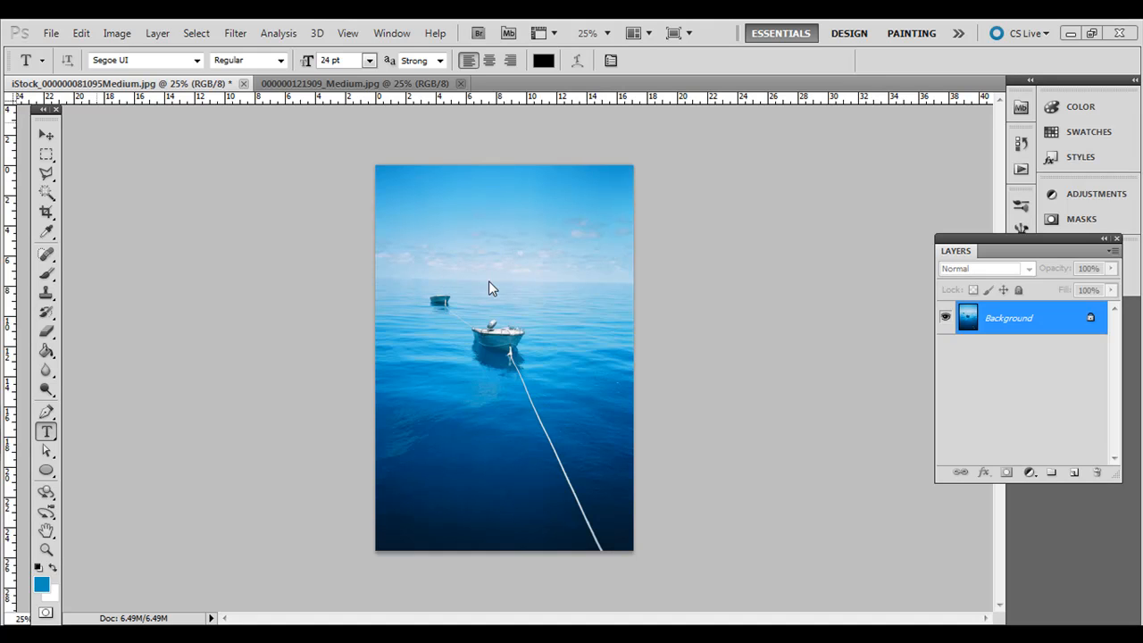
{"action": "mouse_move", "coordinate": [493, 307]}
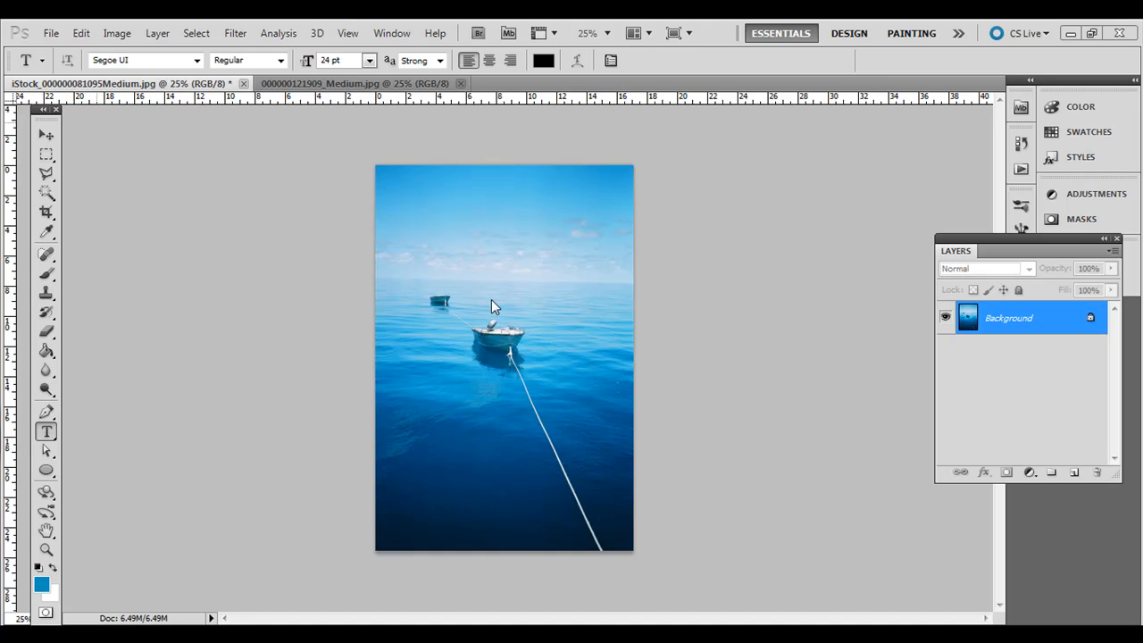
{"action": "mouse_move", "coordinate": [489, 264]}
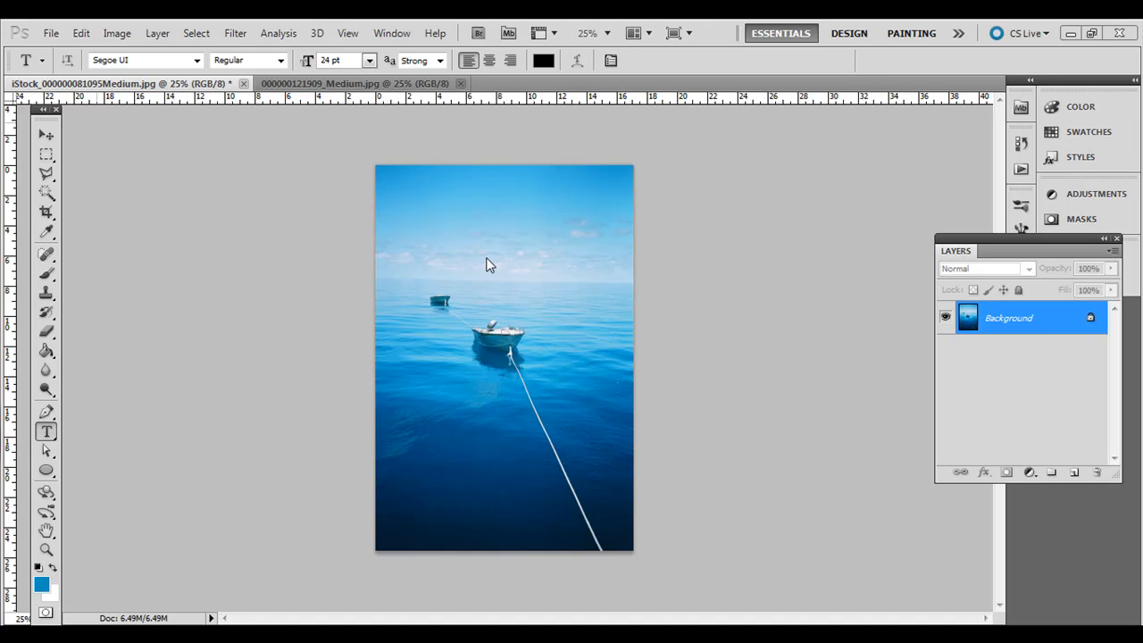
{"action": "mouse_move", "coordinate": [45, 428]}
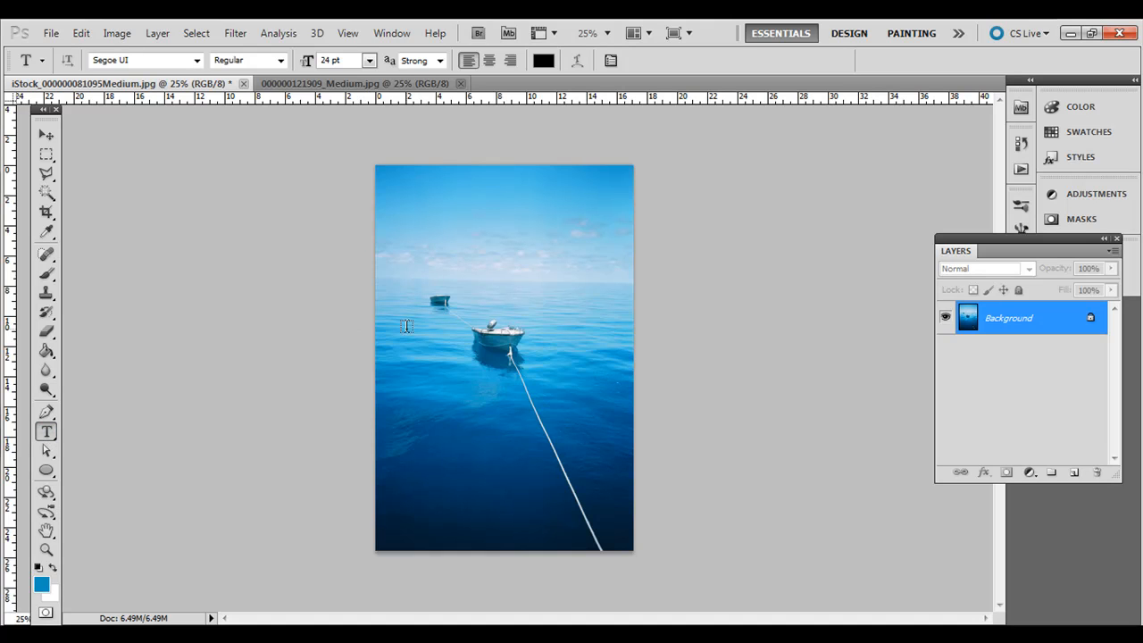
Add the word BOAT at about 412 pt and position it across the sky.
{"action": "left_click", "coordinate": [407, 234]}
{"action": "type", "text": "BOAT"}
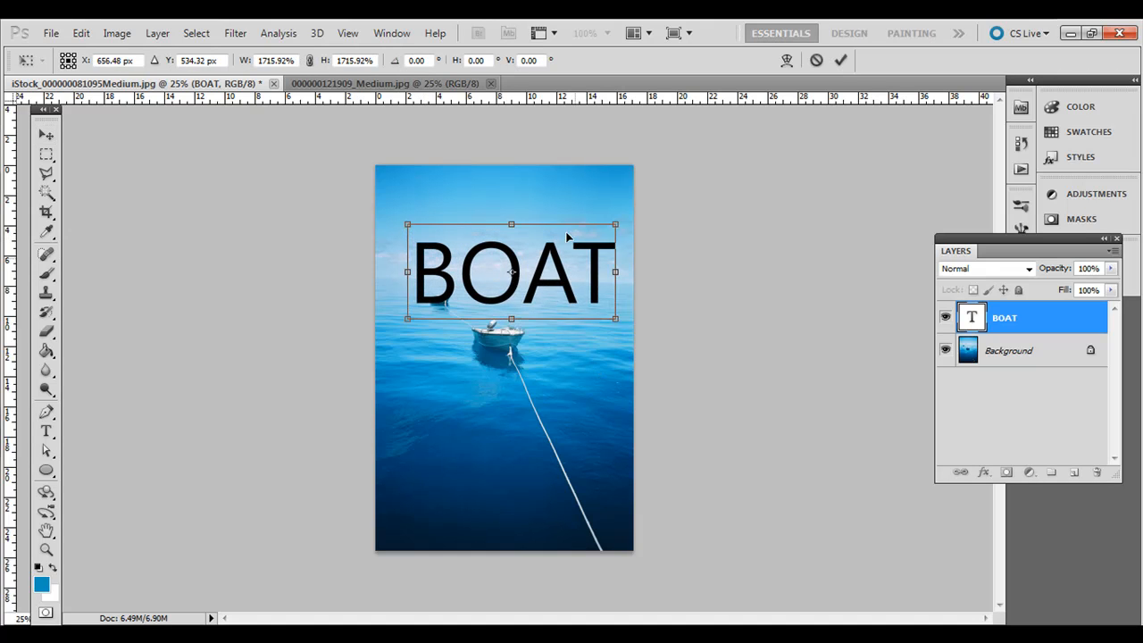
{"action": "left_click_drag", "start_coordinate": [511, 271], "coordinate": [503, 248]}
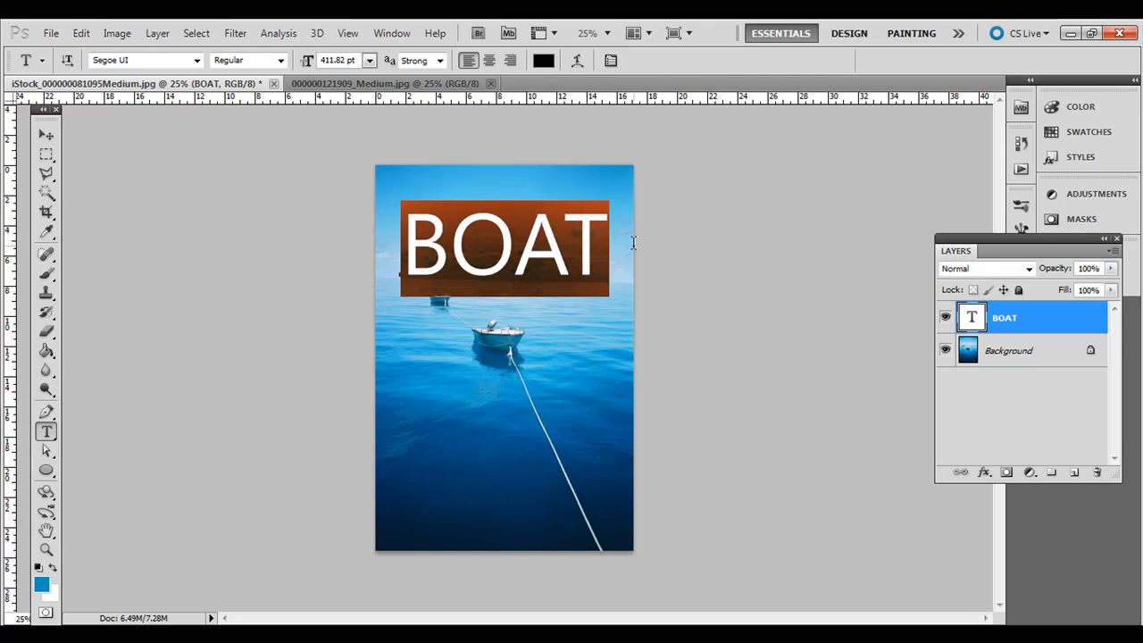
{"action": "left_click", "coordinate": [370, 61]}
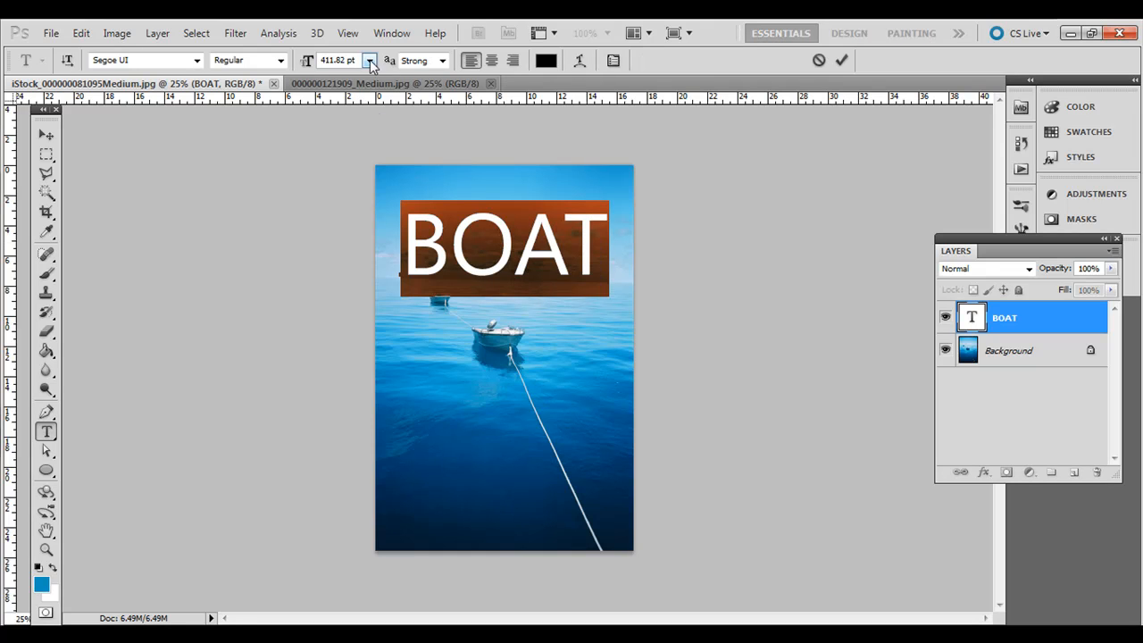
{"action": "left_click", "coordinate": [46, 134]}
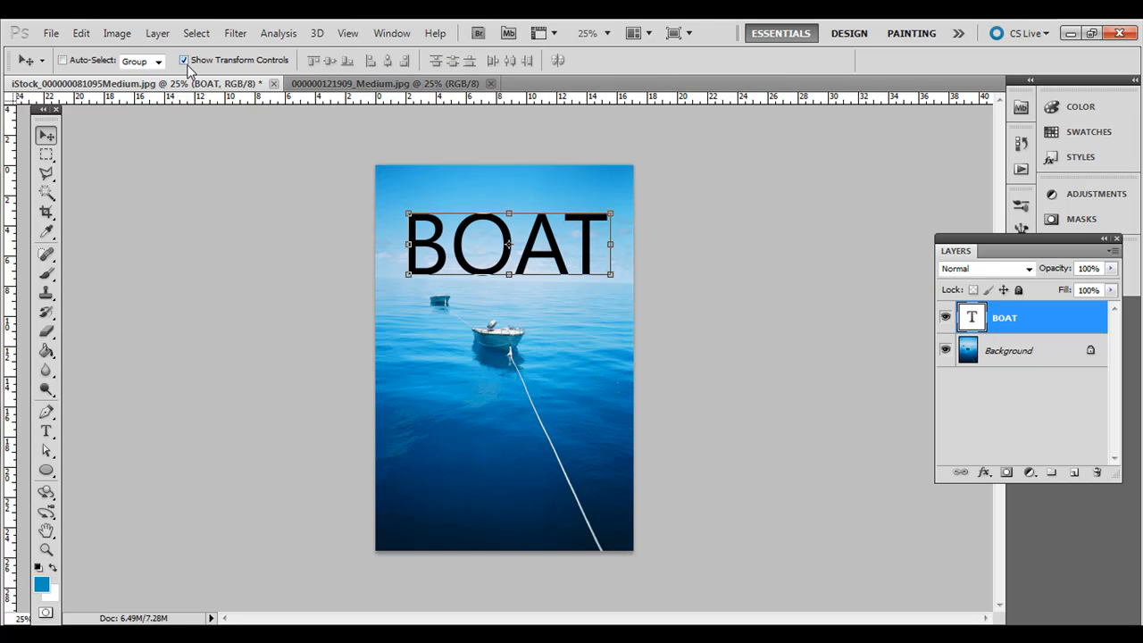
{"action": "left_click_drag", "start_coordinate": [507, 243], "coordinate": [491, 235]}
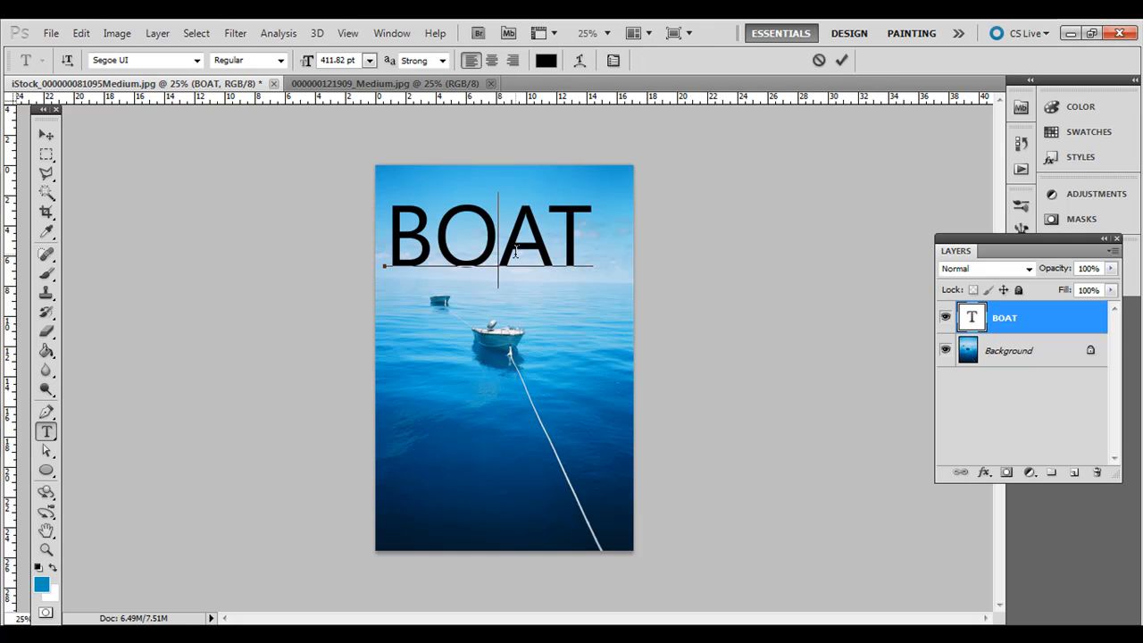
Scale and stretch bold BOAT to span the photo's width above the boat.
{"action": "left_click", "coordinate": [139, 60]}
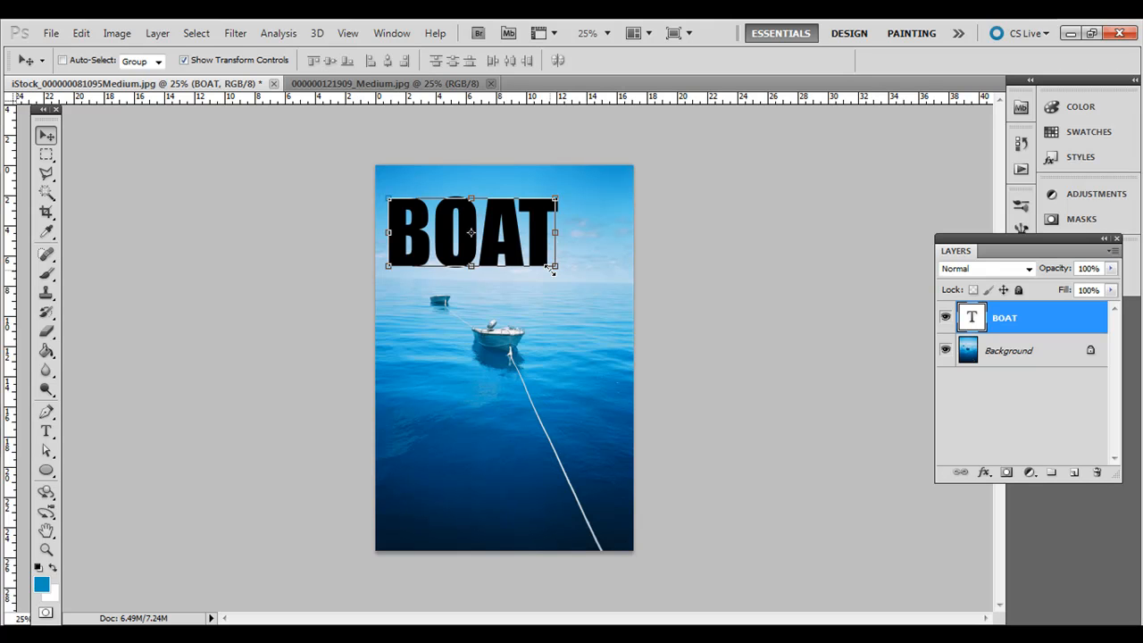
{"action": "left_click_drag", "start_coordinate": [472, 232], "coordinate": [503, 272]}
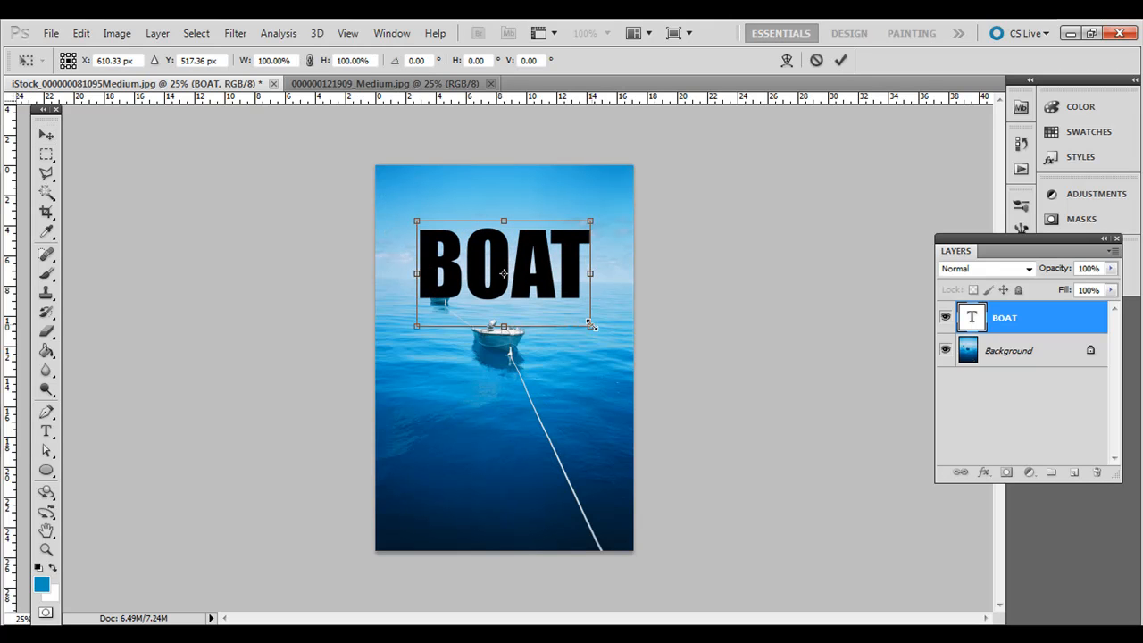
{"action": "left_click_drag", "start_coordinate": [591, 325], "coordinate": [639, 357]}
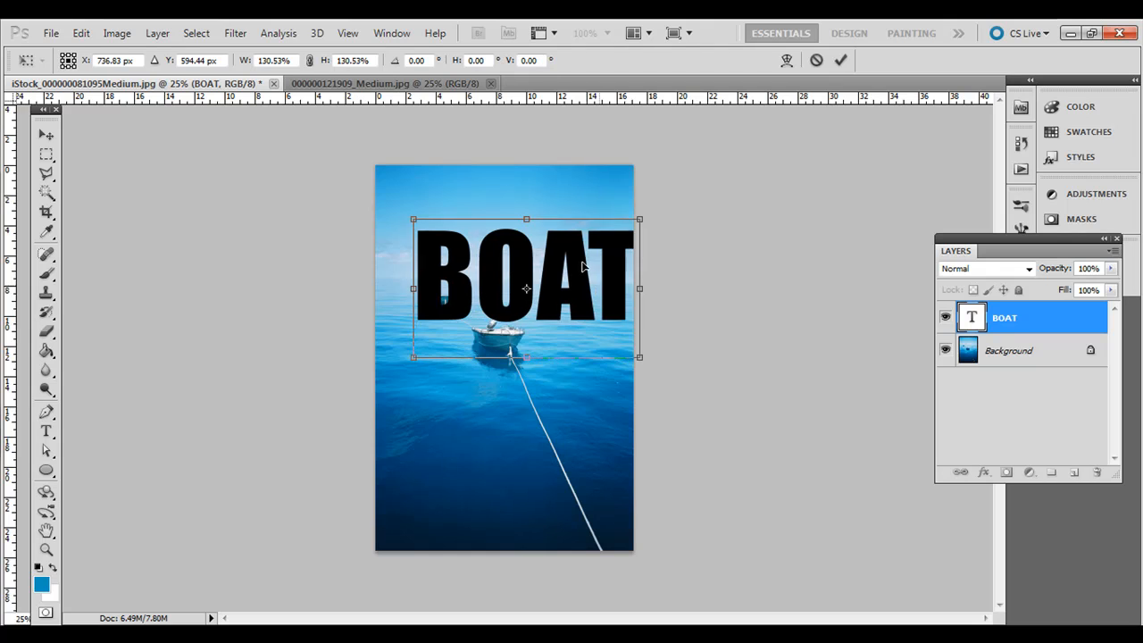
{"action": "left_click_drag", "start_coordinate": [525, 288], "coordinate": [503, 252]}
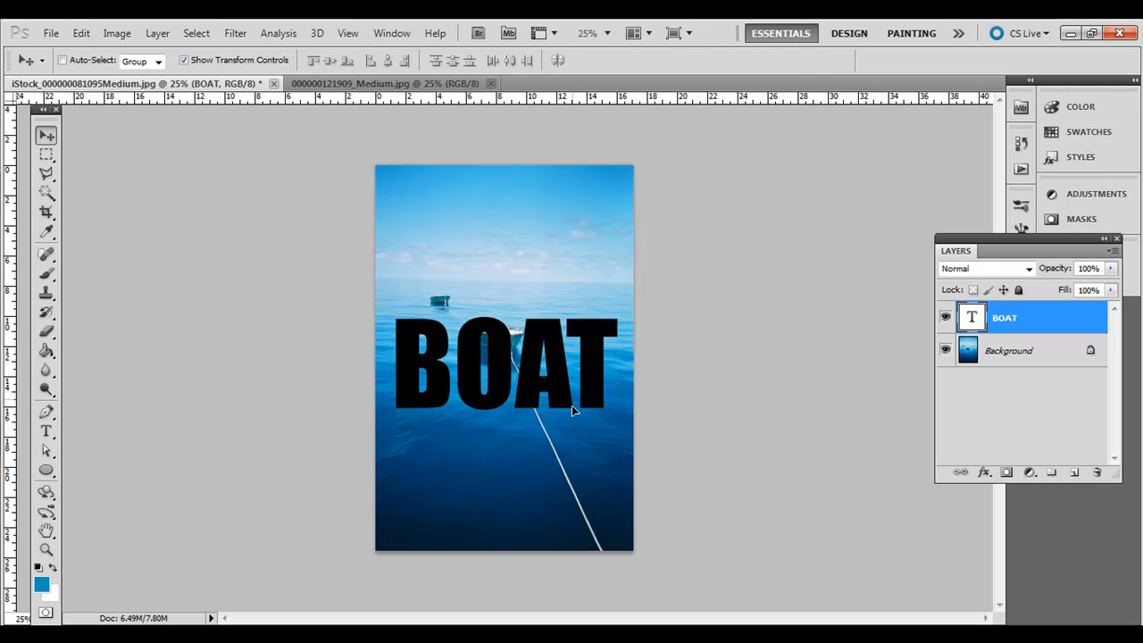
{"action": "left_click_drag", "start_coordinate": [504, 357], "coordinate": [504, 241]}
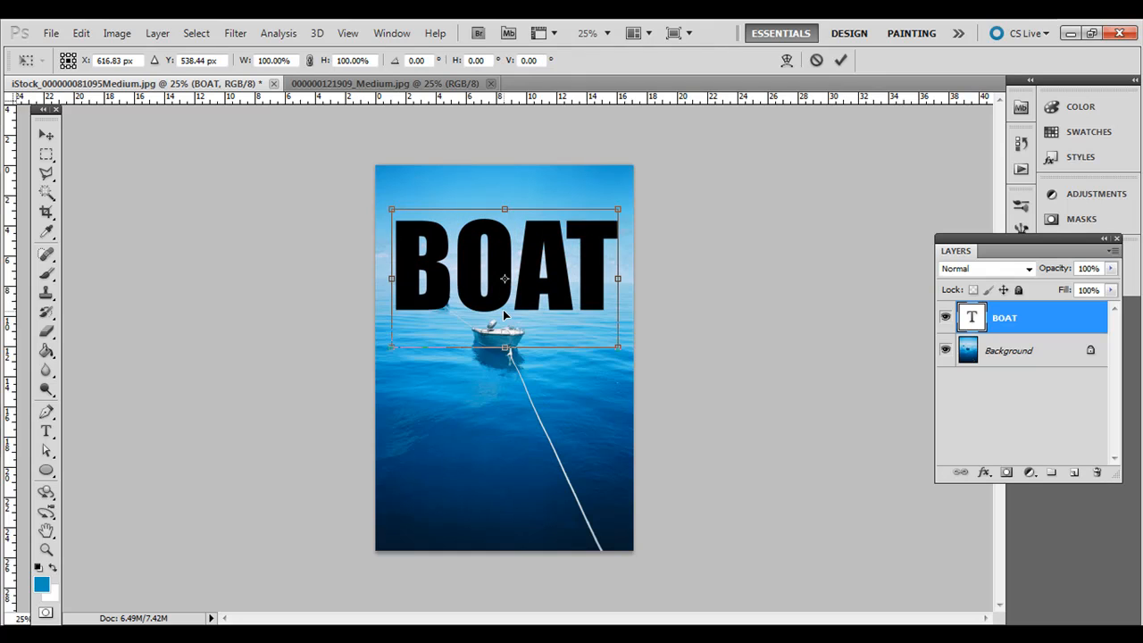
{"action": "left_click_drag", "start_coordinate": [503, 318], "coordinate": [503, 366]}
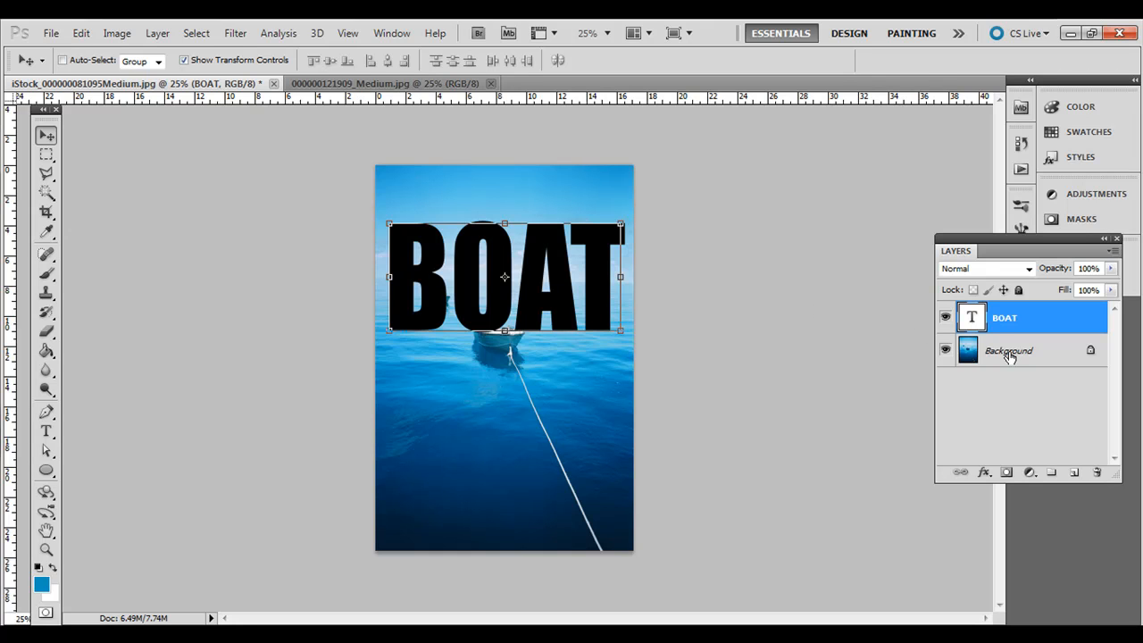
Convert the locked Background into an editable regular layer, Layer 0.
{"action": "left_click", "coordinate": [1007, 350]}
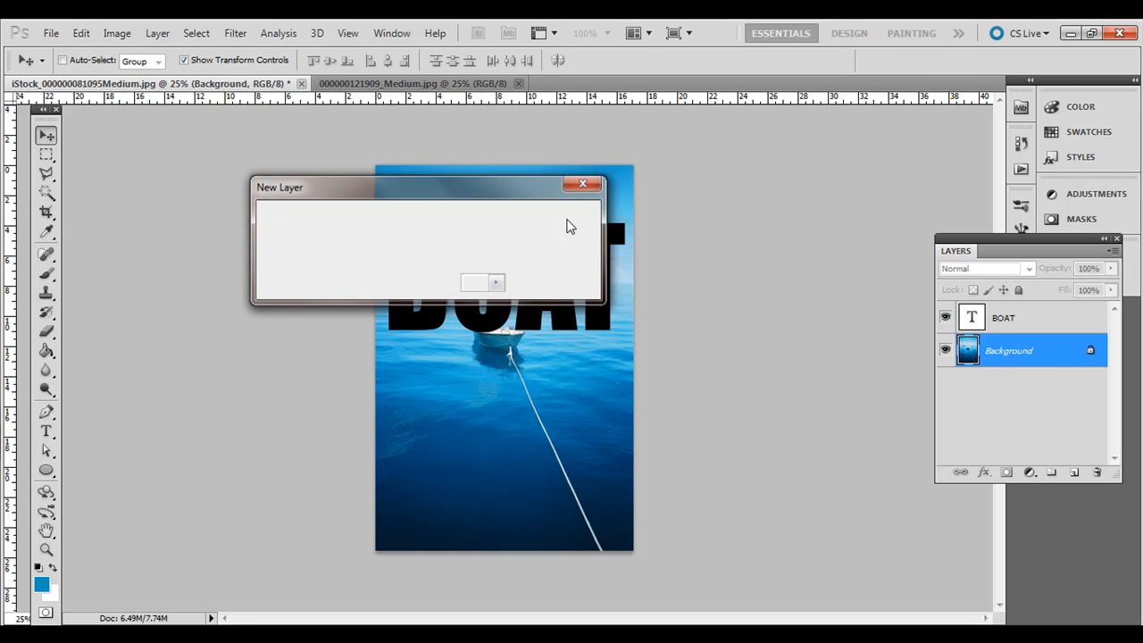
{"action": "left_click", "coordinate": [475, 282]}
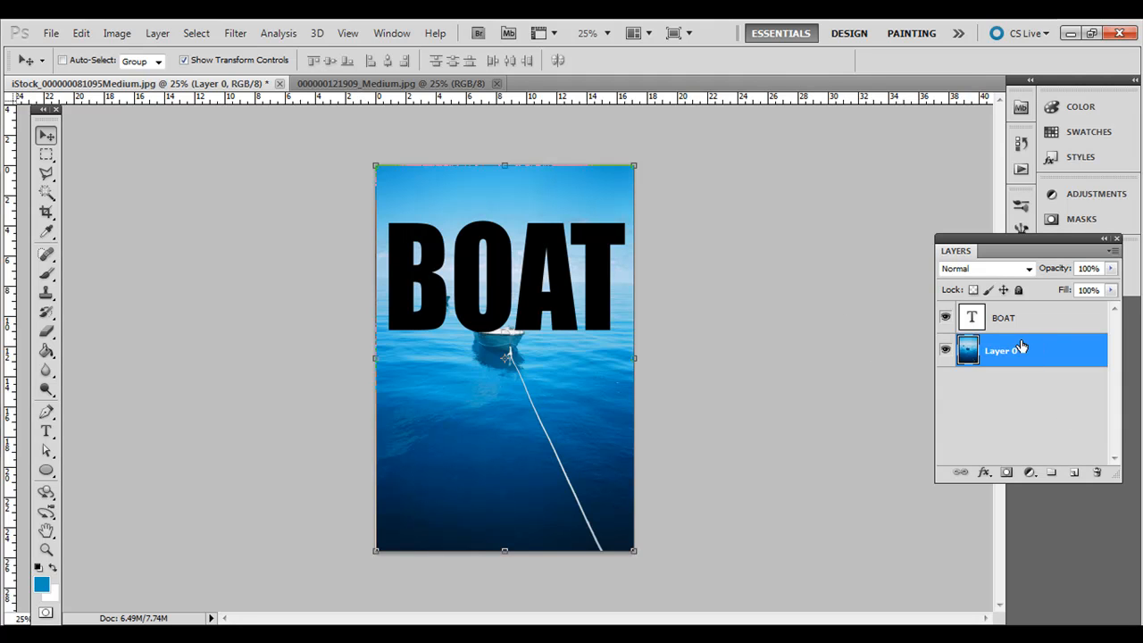
{"action": "mouse_move", "coordinate": [993, 357]}
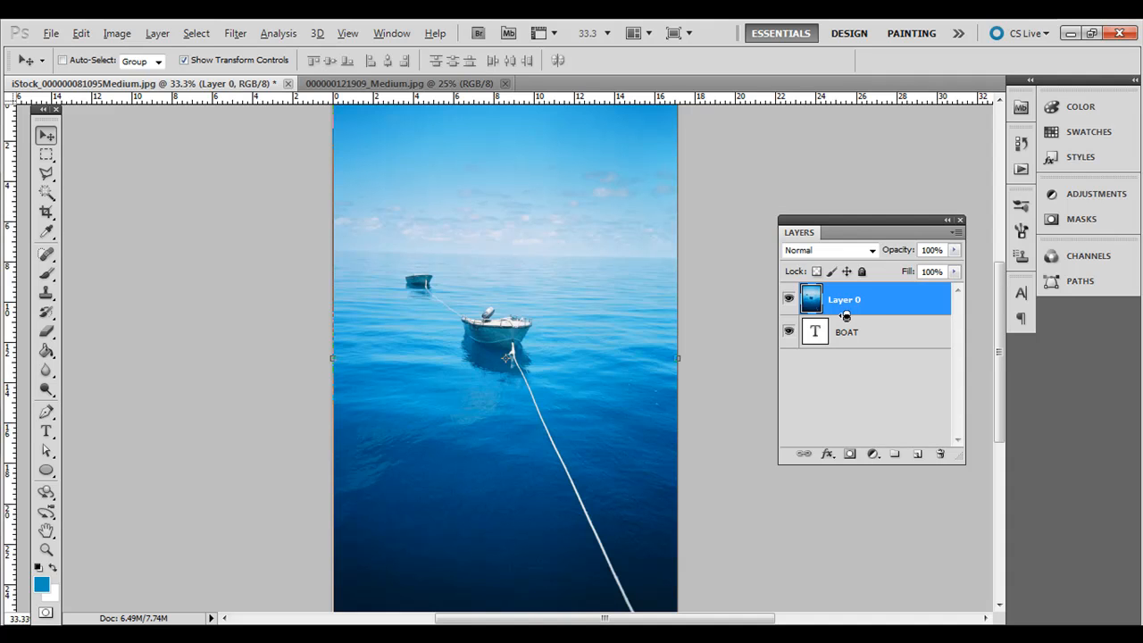
{"action": "mouse_move", "coordinate": [839, 314]}
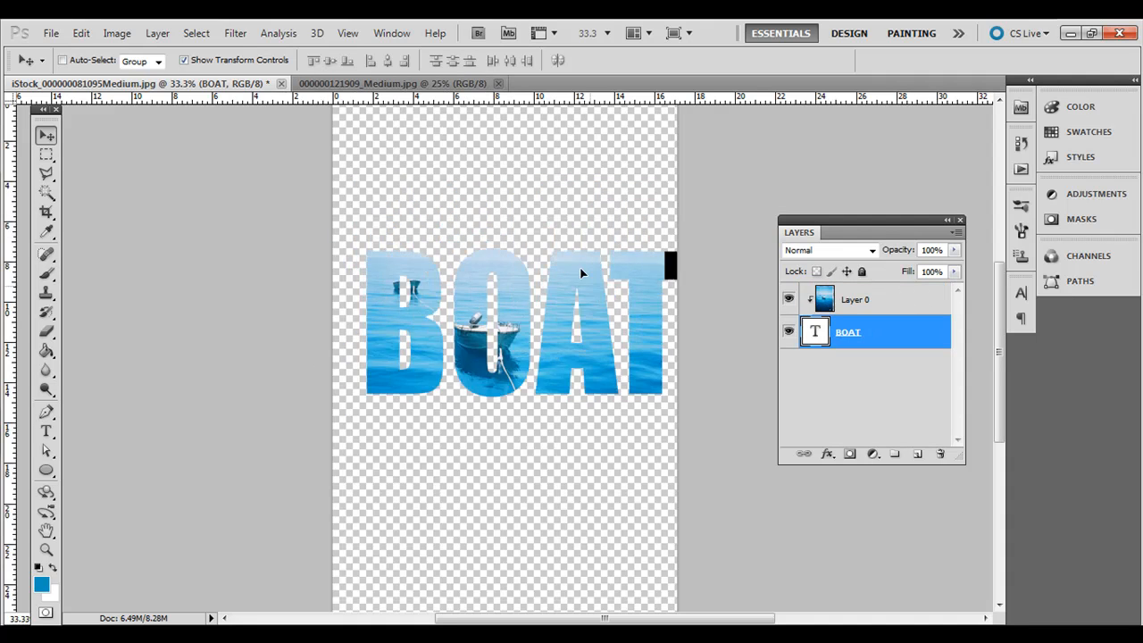
{"action": "left_click", "coordinate": [47, 193]}
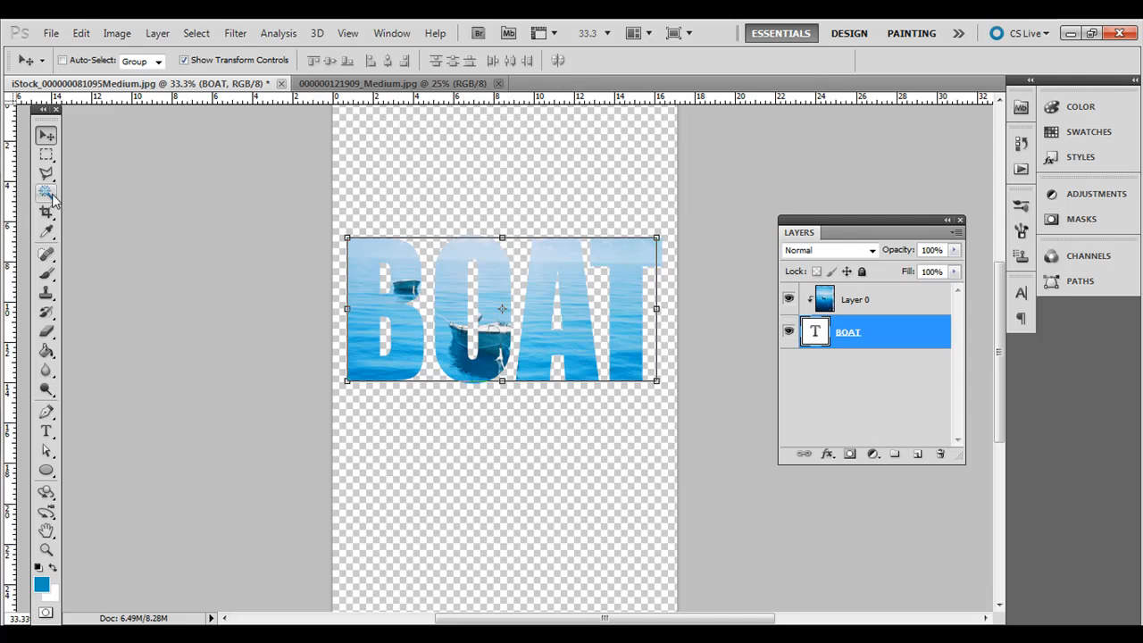
{"action": "left_click", "coordinate": [46, 435]}
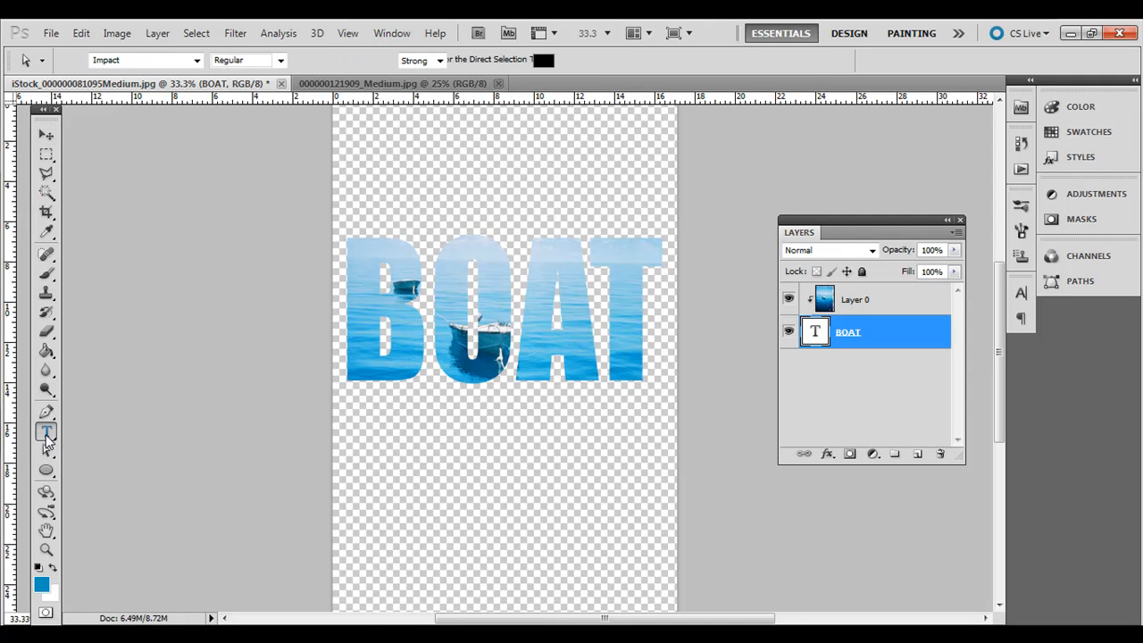
{"action": "left_click", "coordinate": [47, 430]}
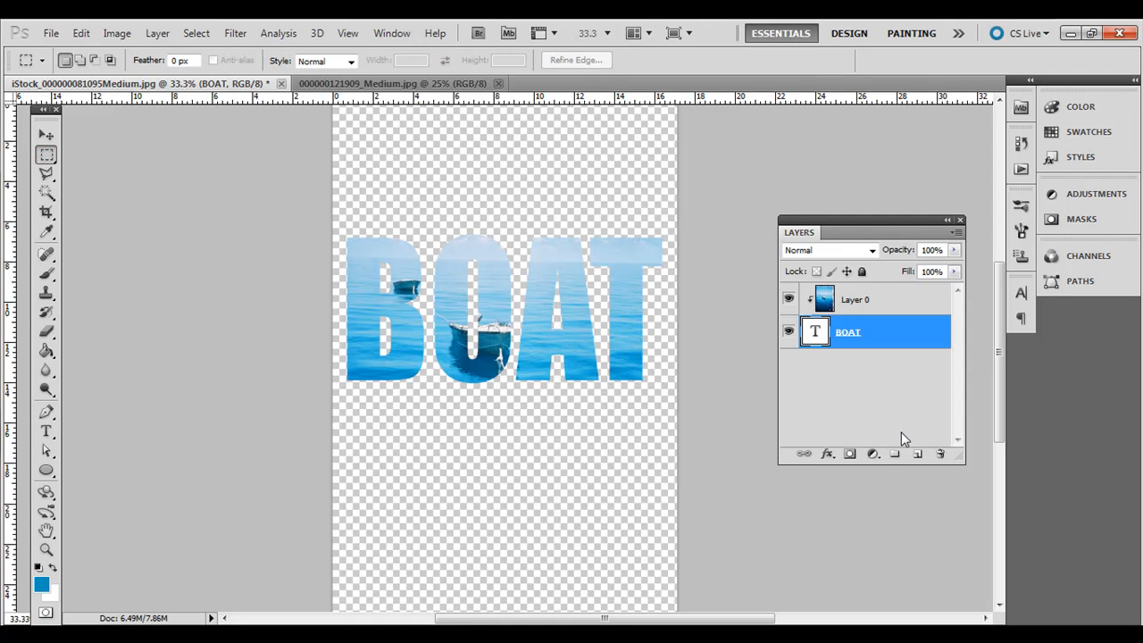
Bring the autumn leaves photo document to the front.
{"action": "left_click", "coordinate": [393, 84]}
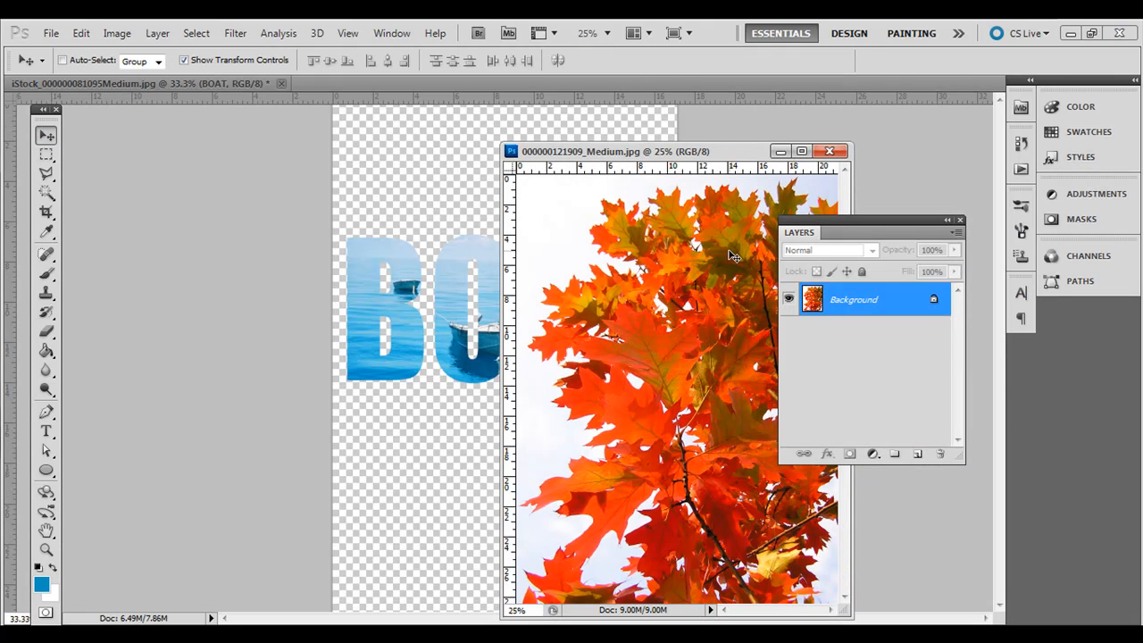
{"action": "mouse_move", "coordinate": [404, 214]}
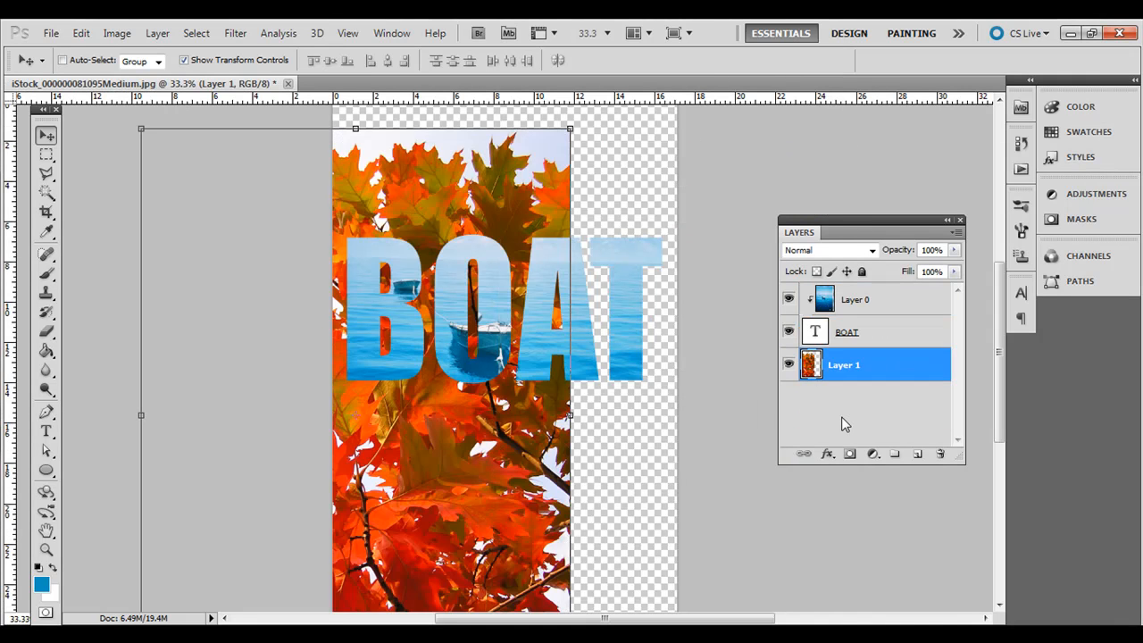
{"action": "mouse_move", "coordinate": [475, 178]}
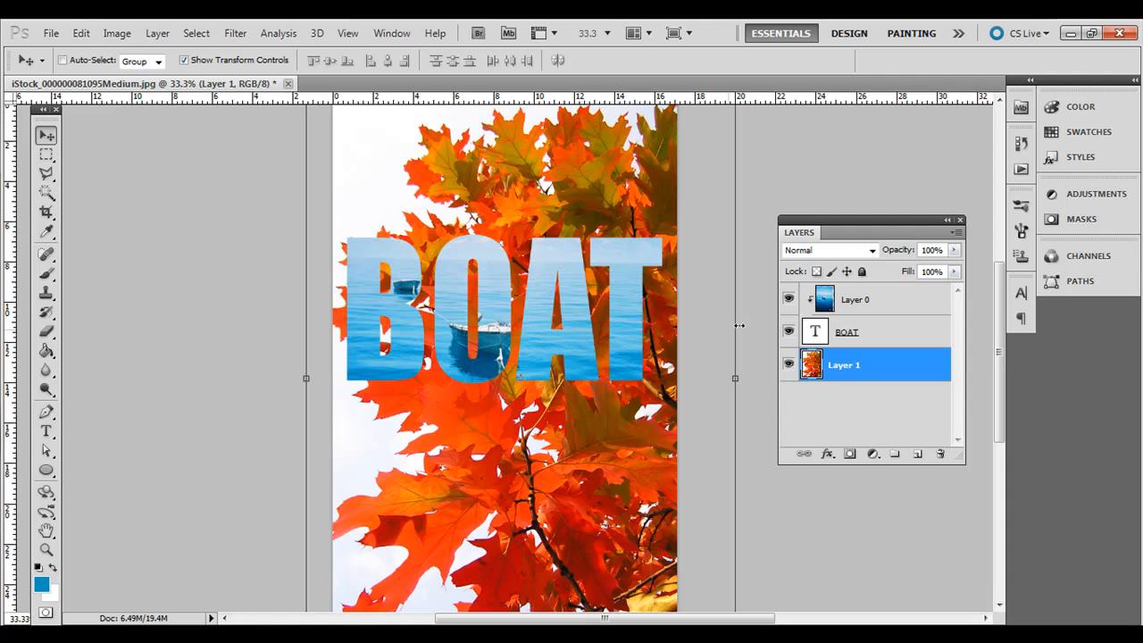
{"action": "mouse_move", "coordinate": [75, 396]}
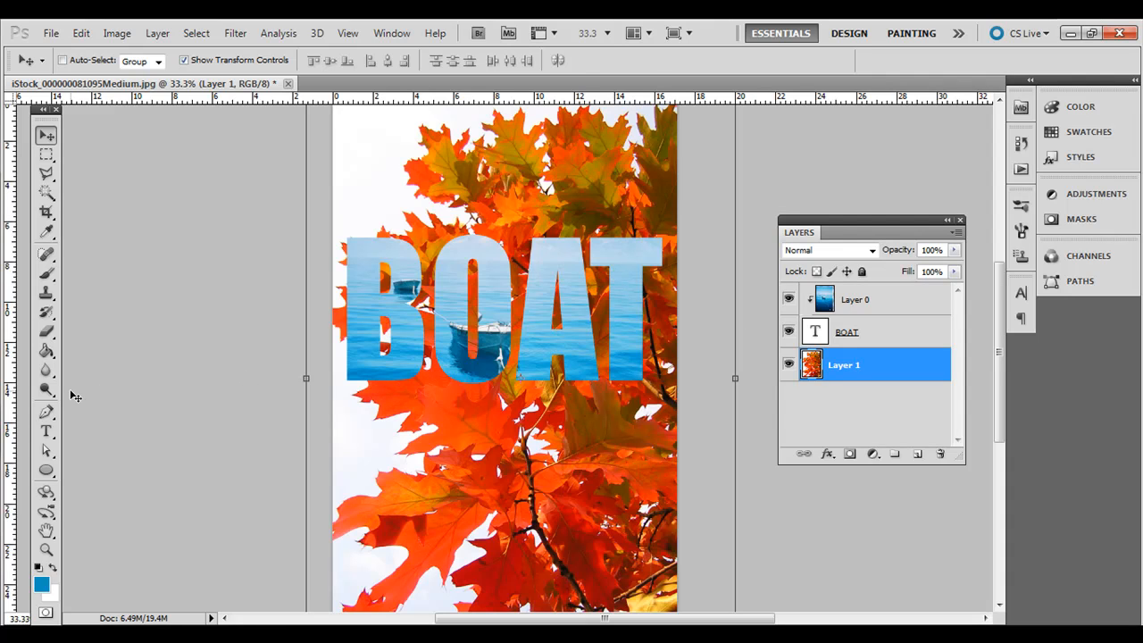
Add the word LEAVES below BOAT and enlarge it across the canvas.
{"action": "left_click", "coordinate": [47, 430]}
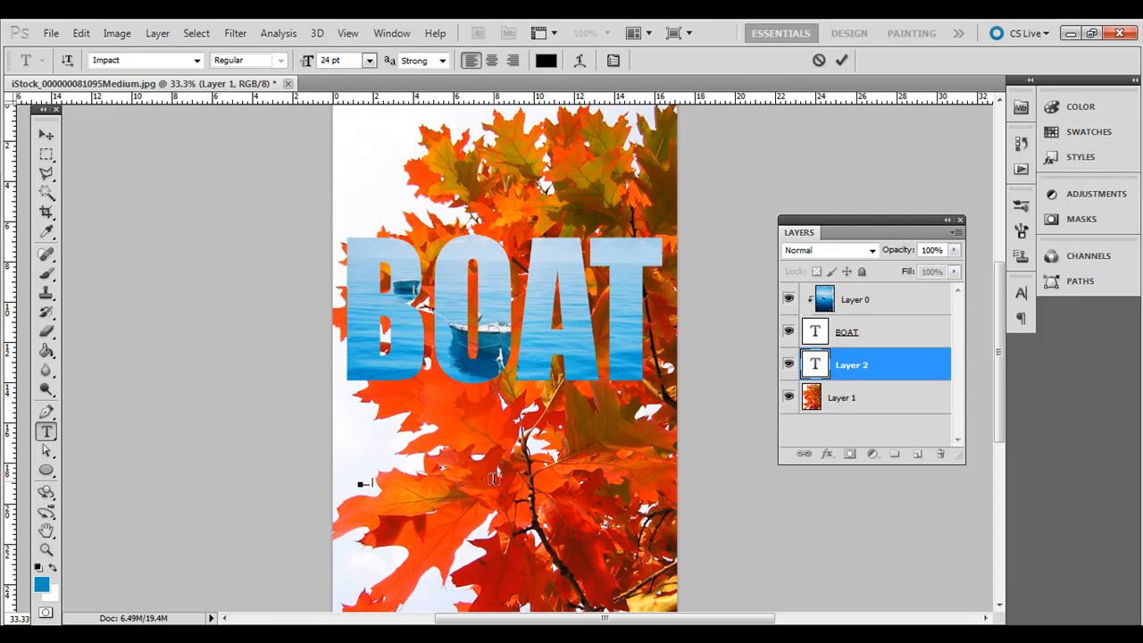
{"action": "left_click", "coordinate": [47, 134]}
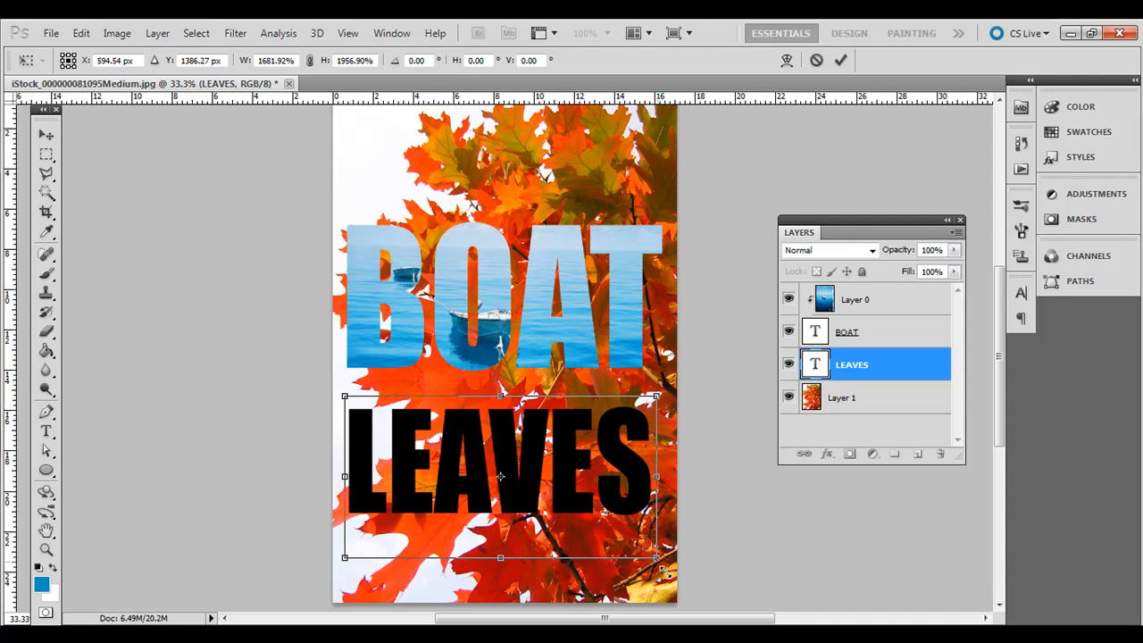
{"action": "left_click_drag", "start_coordinate": [657, 557], "coordinate": [667, 571]}
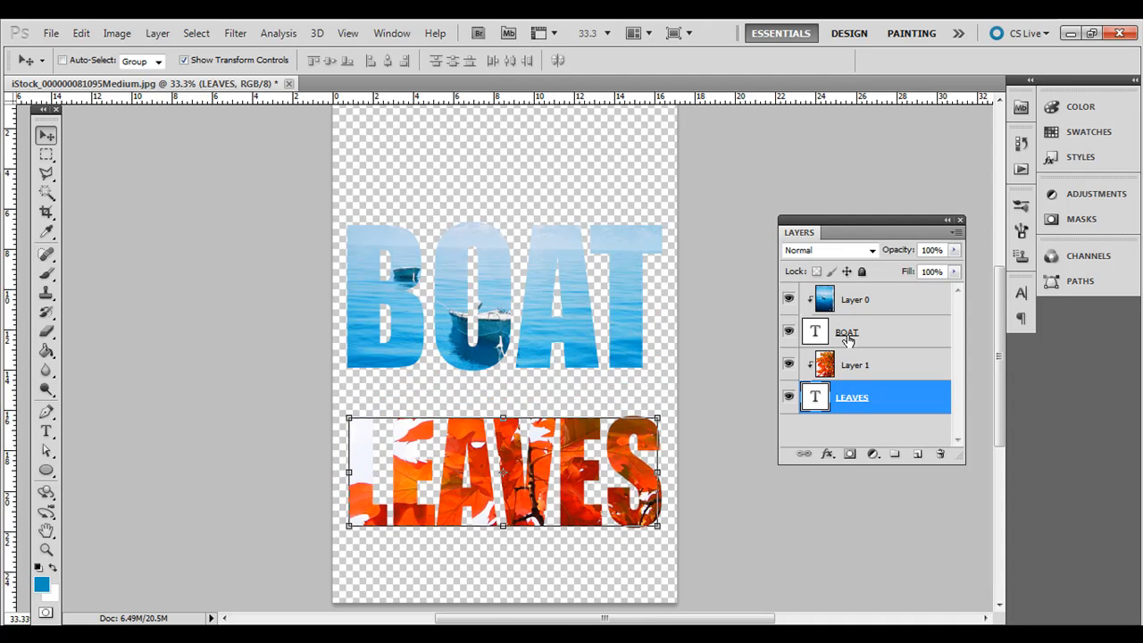
{"action": "mouse_move", "coordinate": [878, 325]}
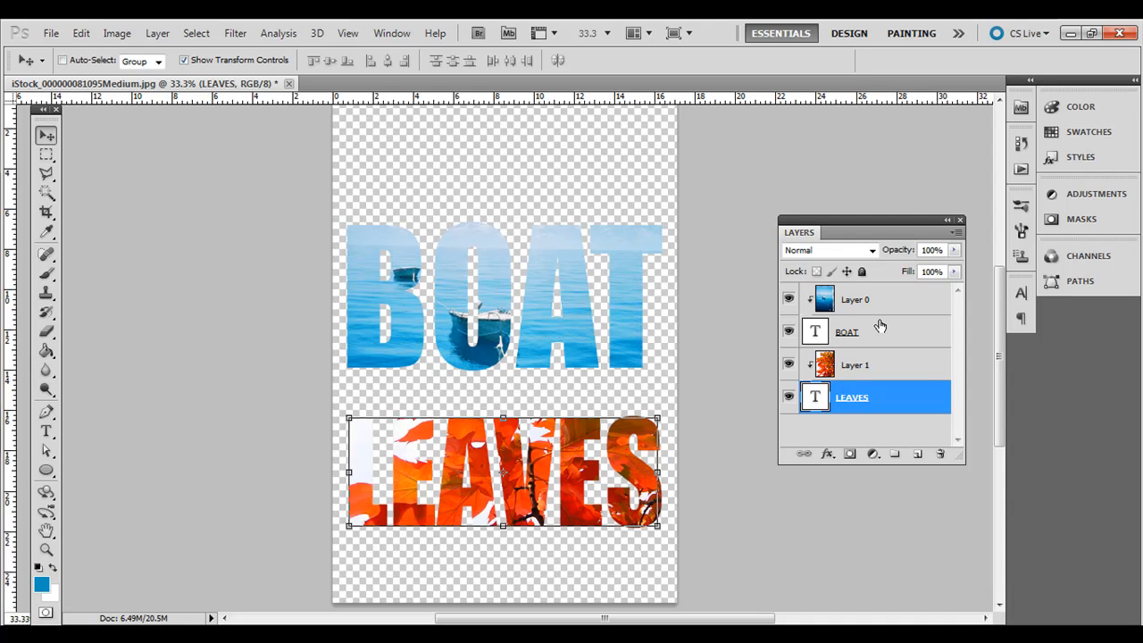
Nudge BOAT slightly right and add a new empty Layer 2.
{"action": "left_click", "coordinate": [847, 331]}
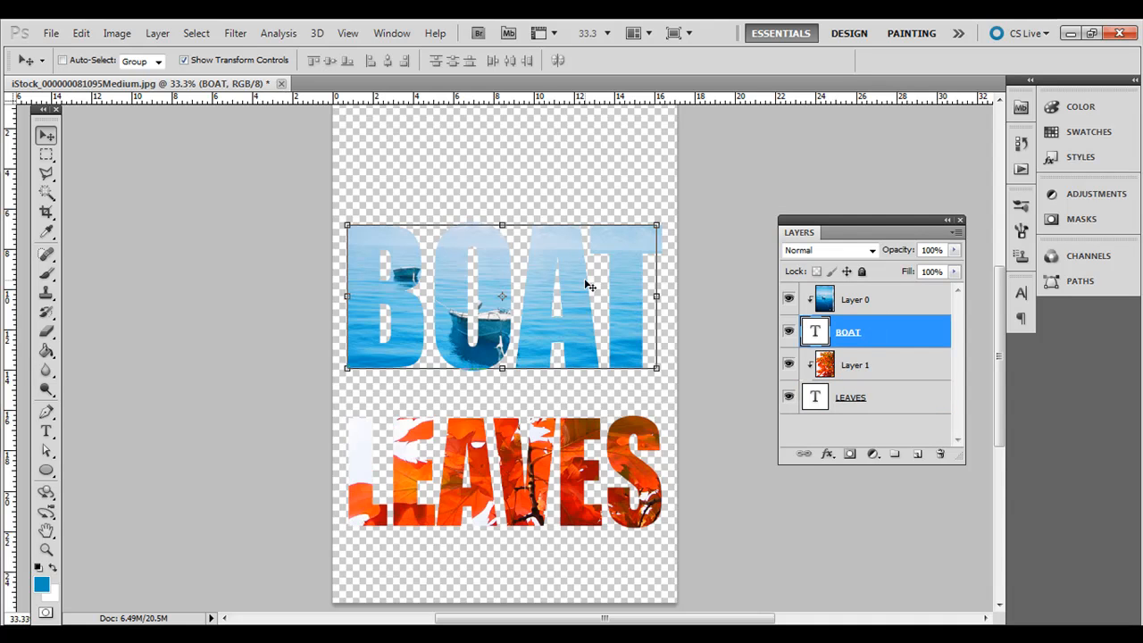
{"action": "left_click_drag", "start_coordinate": [502, 295], "coordinate": [502, 433]}
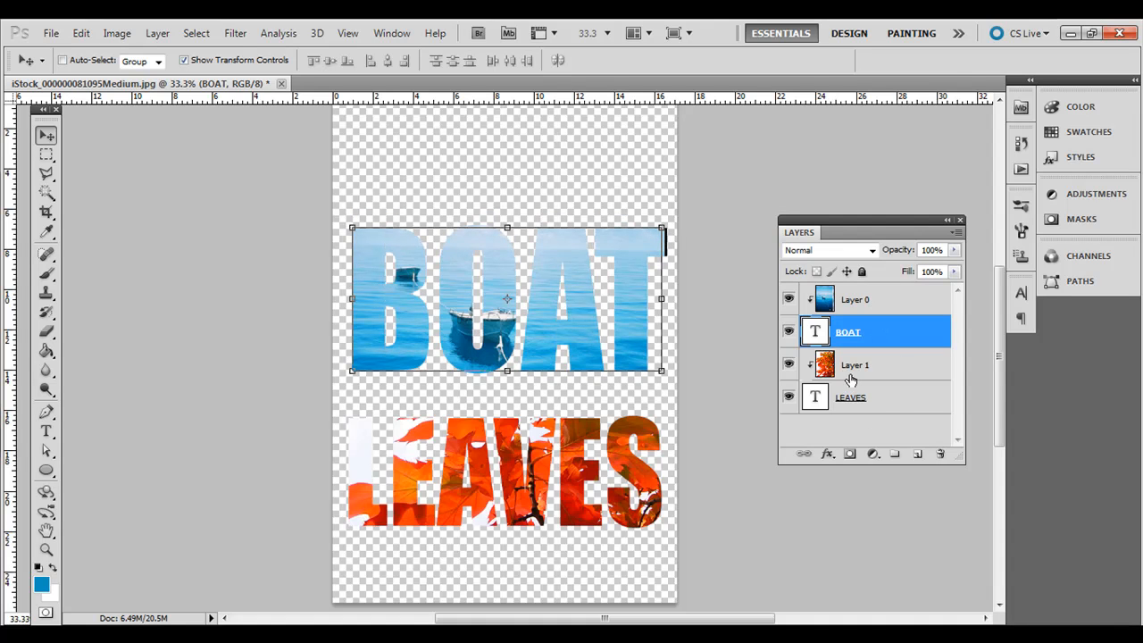
{"action": "left_click", "coordinate": [849, 396]}
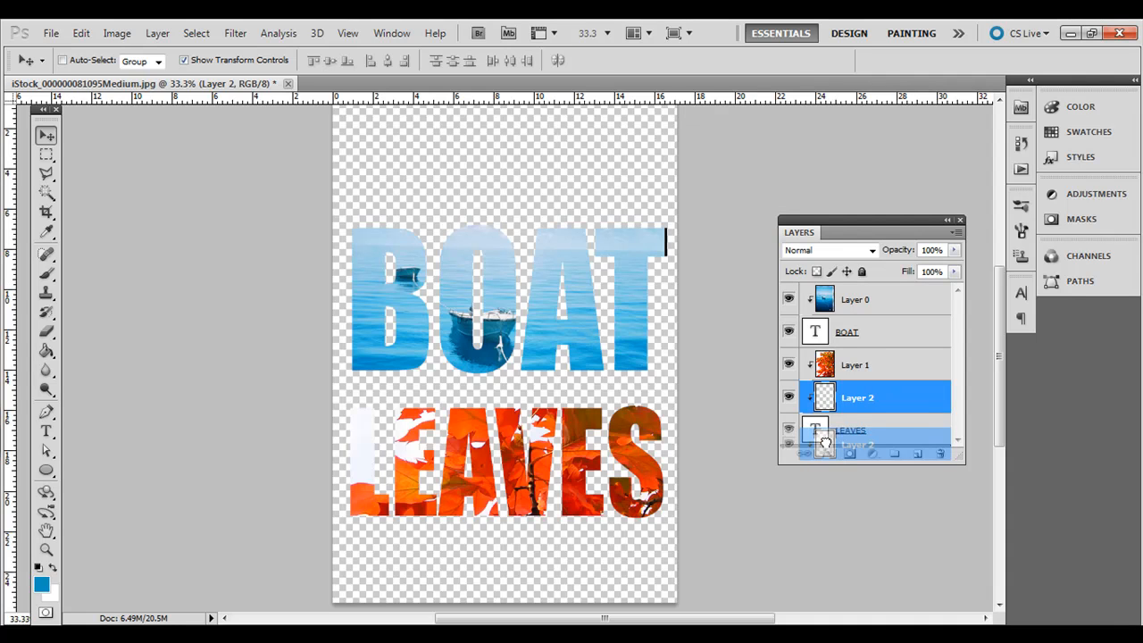
Move Layer 2 to the bottom as a white background and reposition Layer 0.
{"action": "left_click", "coordinate": [857, 443]}
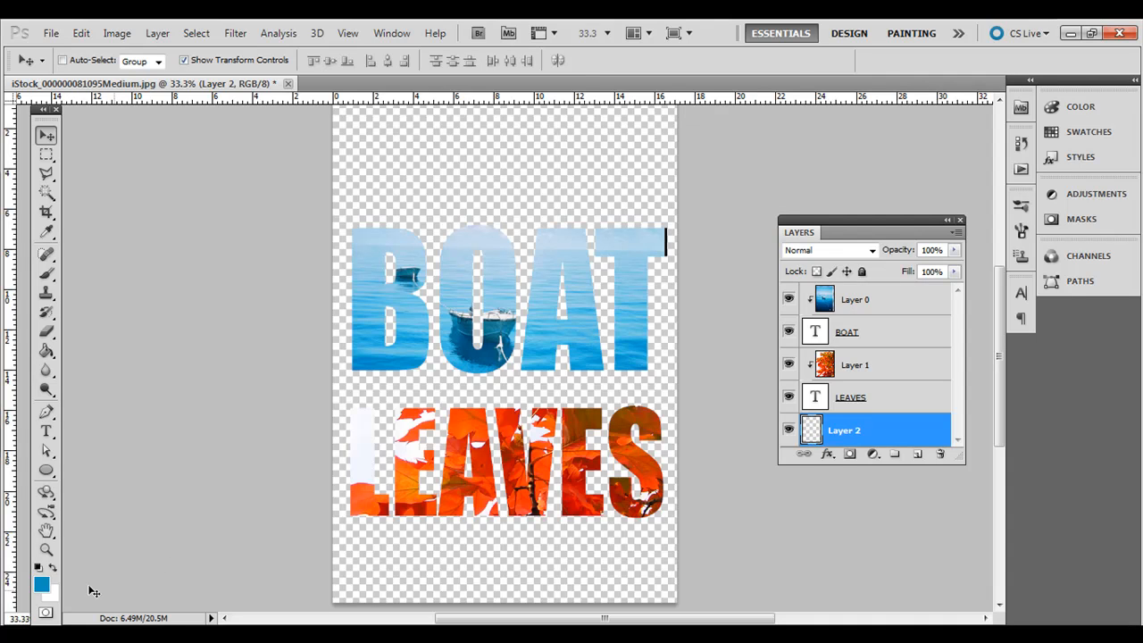
{"action": "mouse_move", "coordinate": [56, 606]}
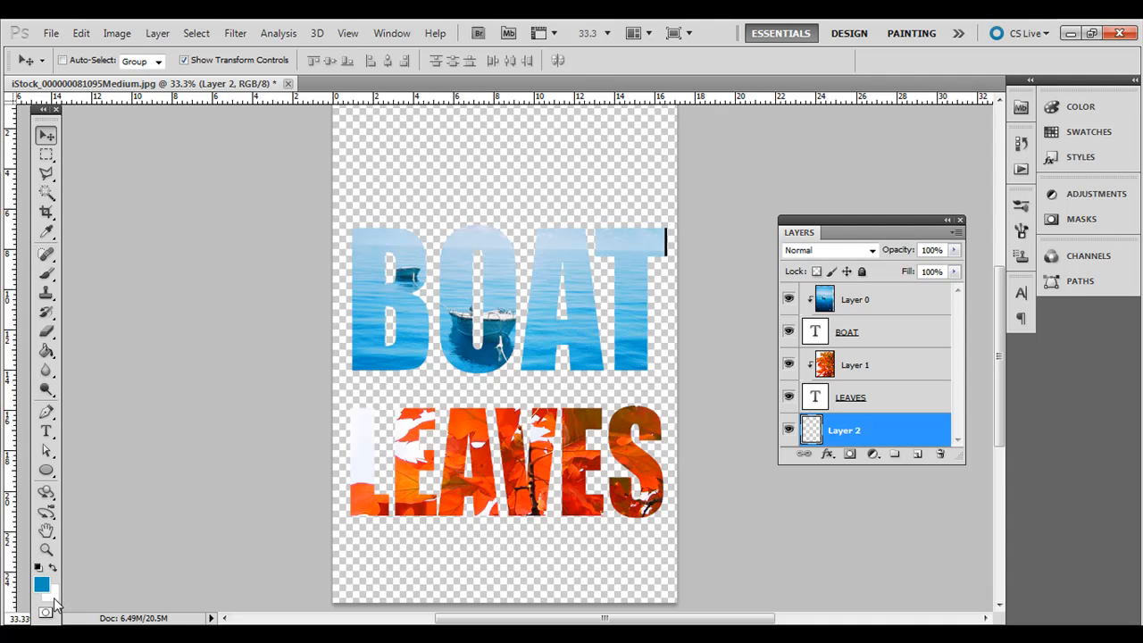
{"action": "mouse_move", "coordinate": [229, 532]}
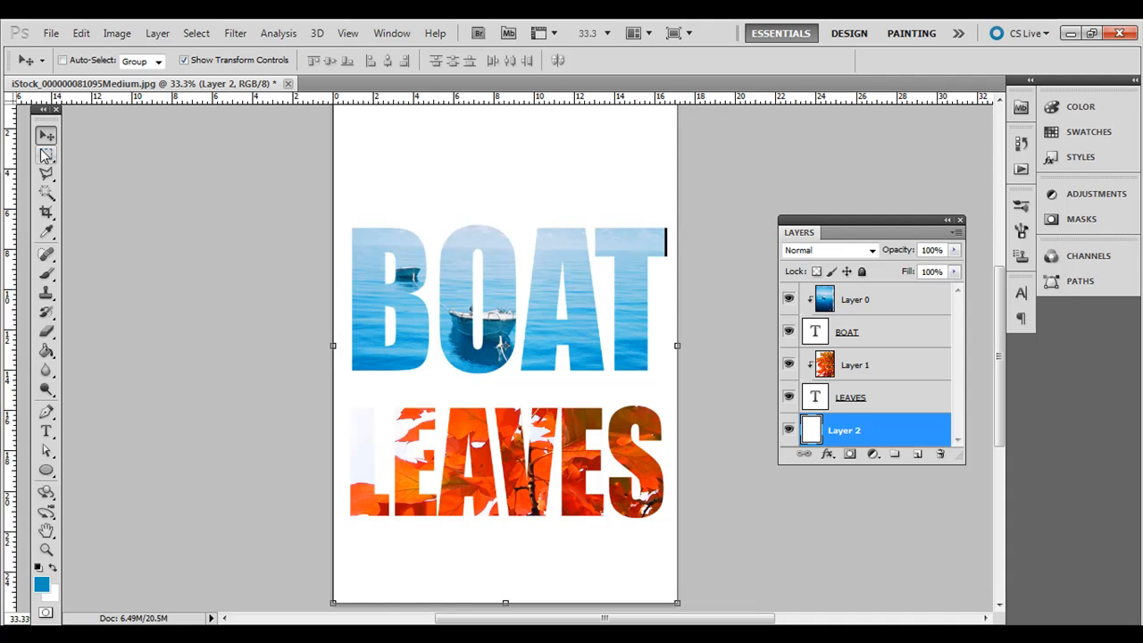
{"action": "left_click", "coordinate": [46, 154]}
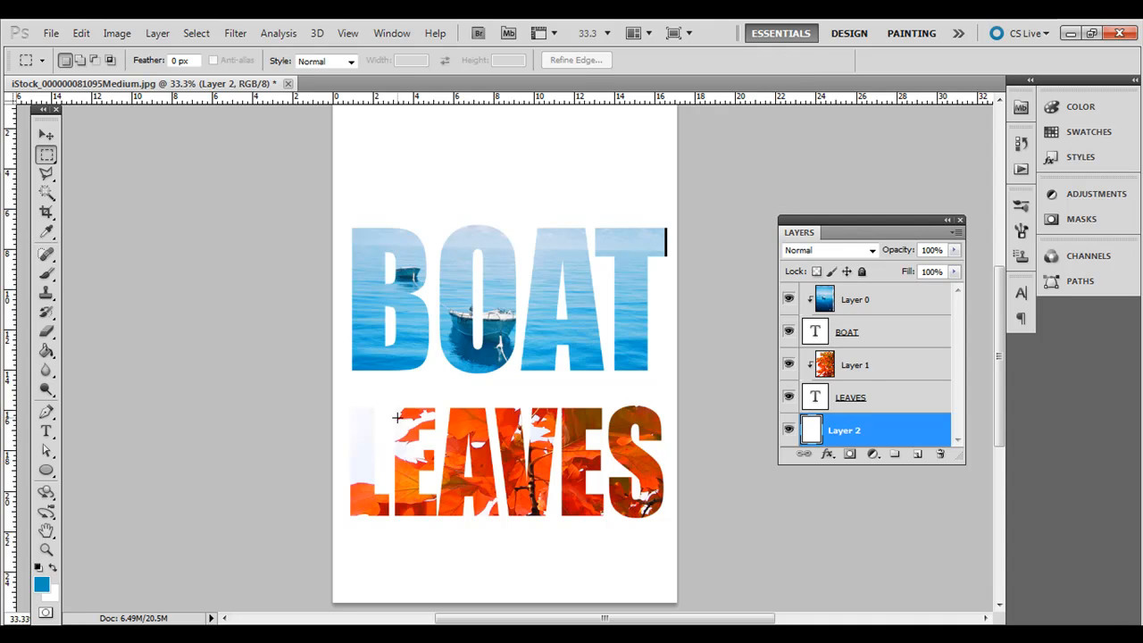
{"action": "mouse_move", "coordinate": [4, 107]}
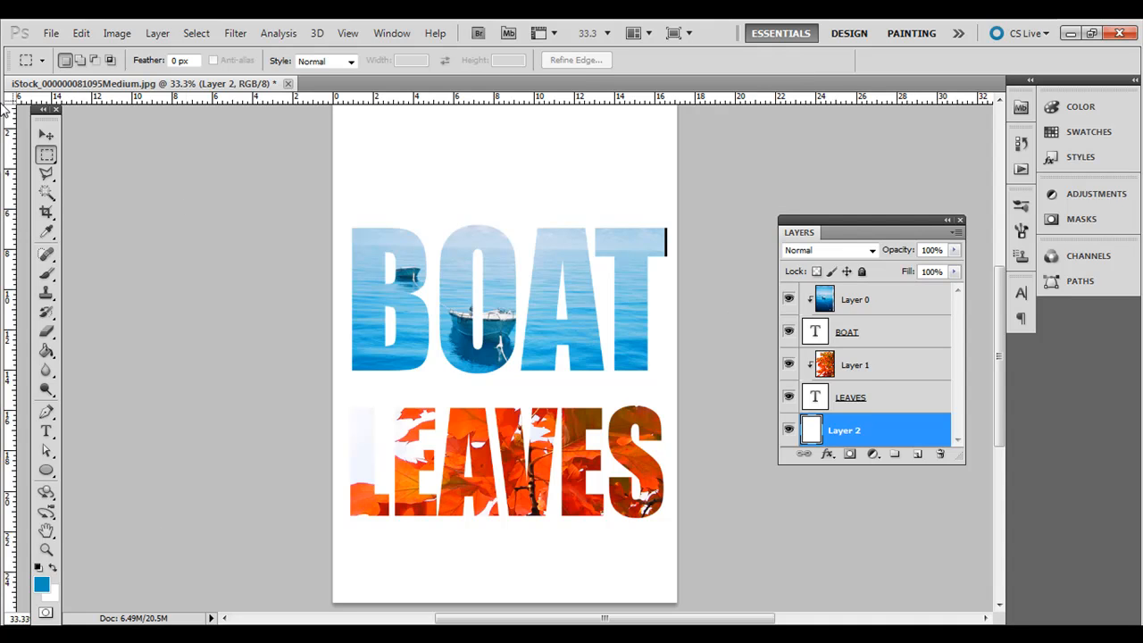
{"action": "left_click", "coordinate": [846, 331]}
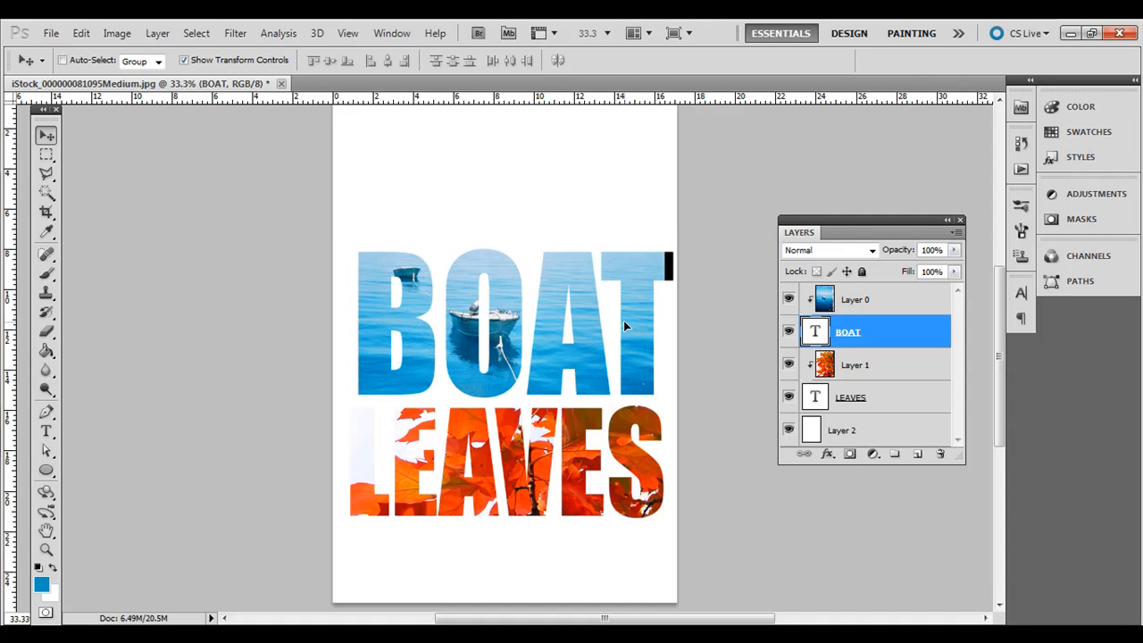
Shift LEAVES slightly down and right to reveal a different part of the photo.
{"action": "left_click", "coordinate": [850, 396]}
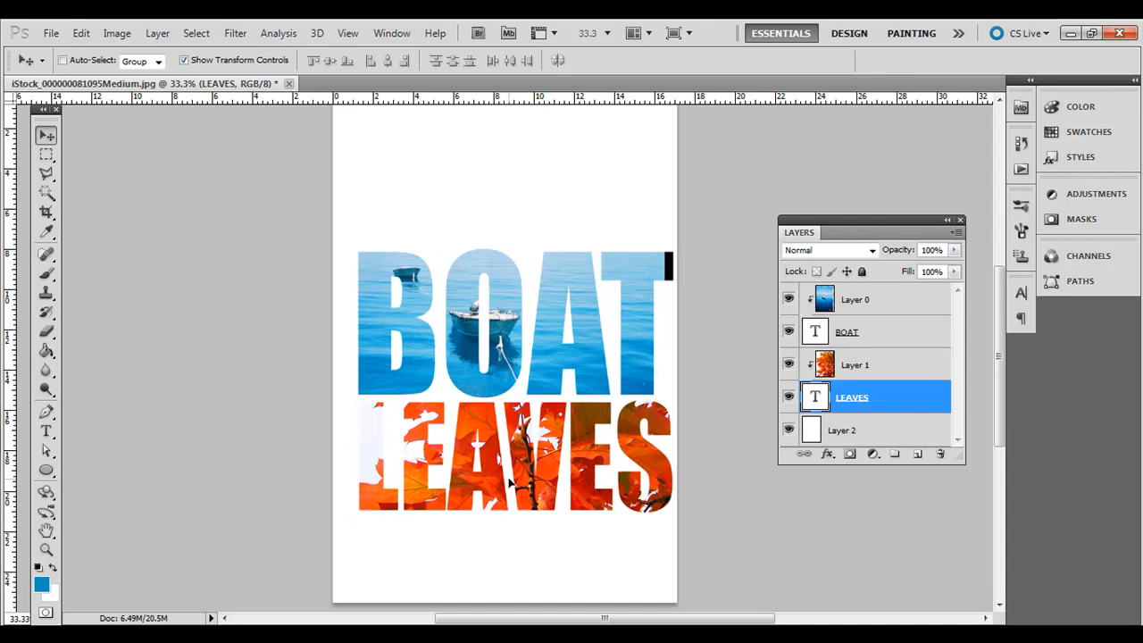
{"action": "left_click_drag", "start_coordinate": [514, 455], "coordinate": [514, 517]}
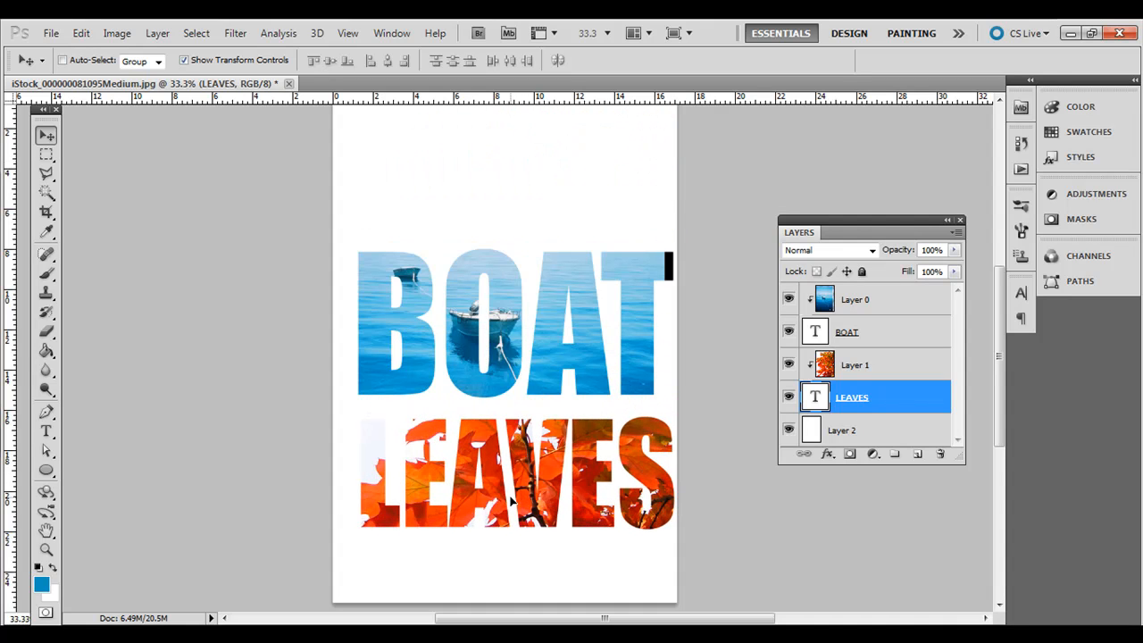
{"action": "left_click", "coordinate": [47, 154]}
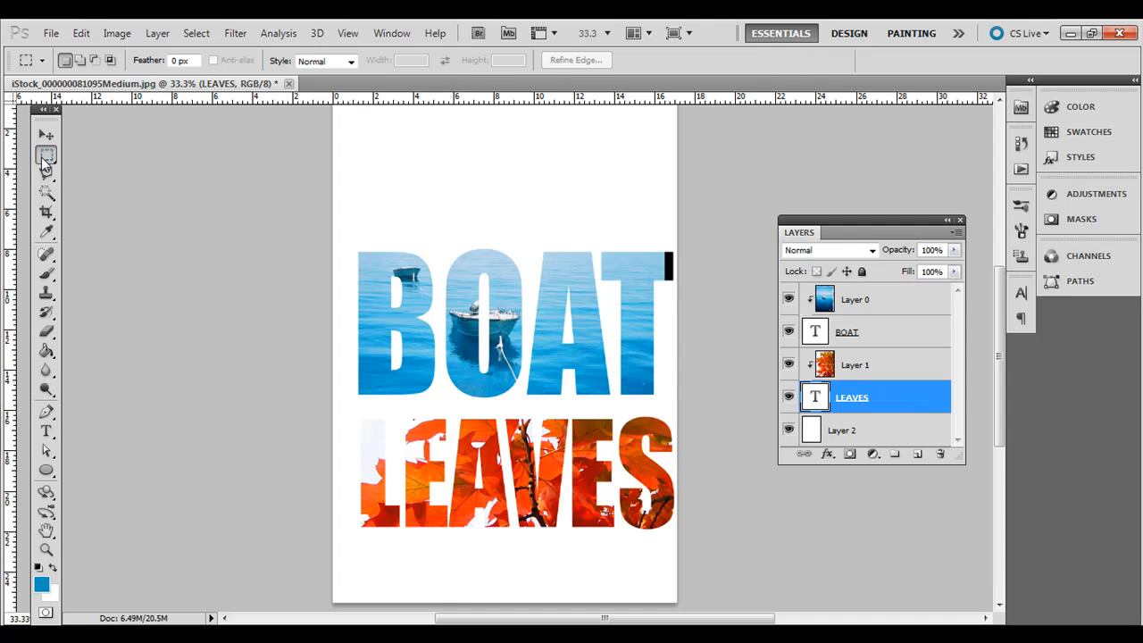
{"action": "mouse_move", "coordinate": [46, 155]}
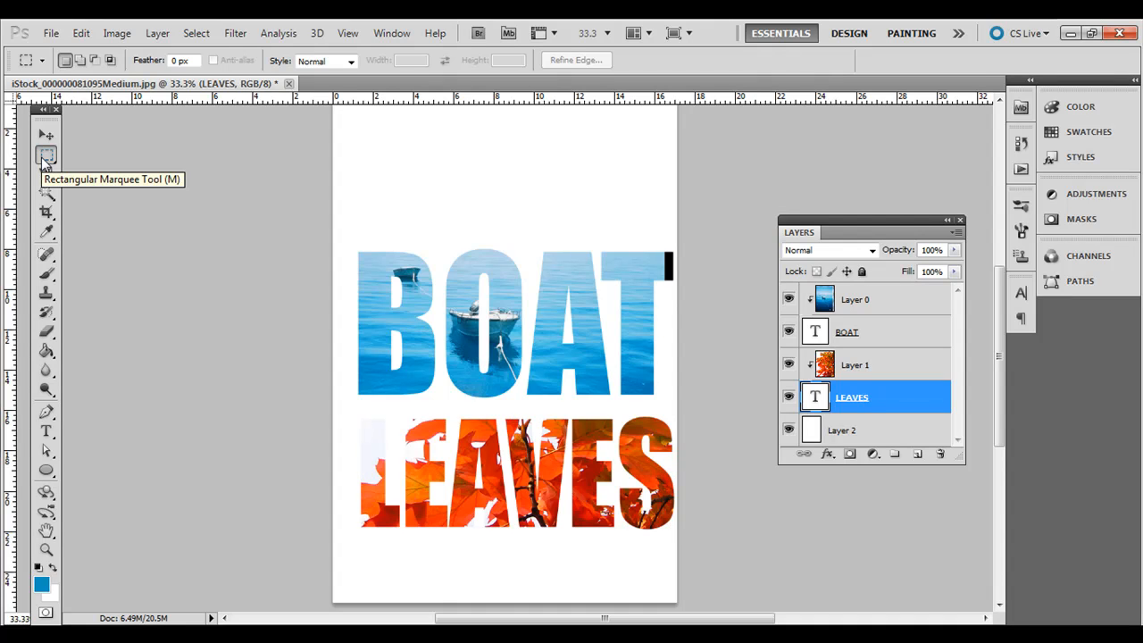